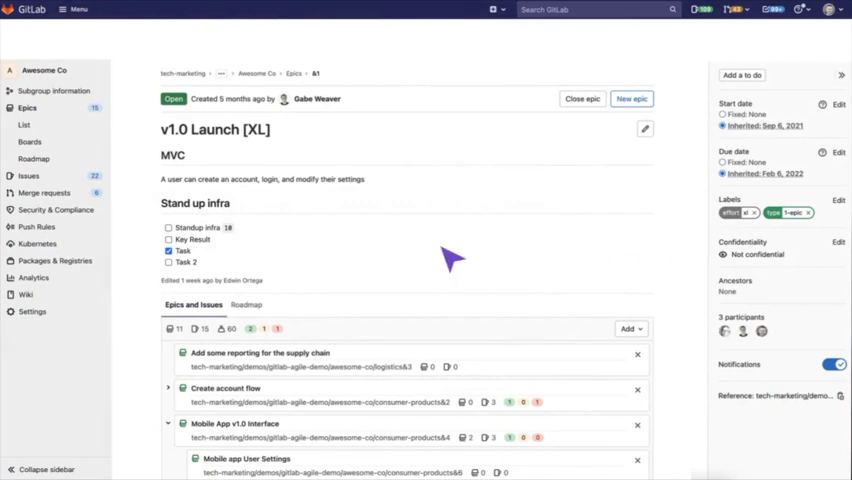
pyautogui.moveTo(60, 155)
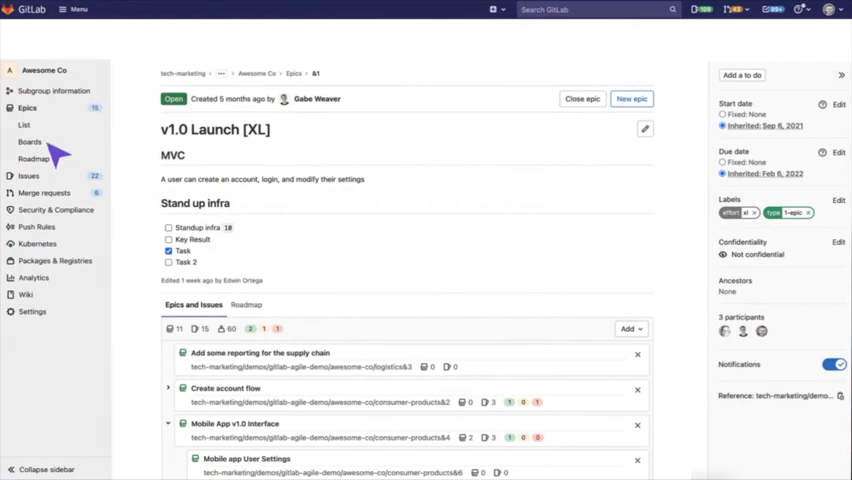
# Open Epics > Boards to show the Squads epic board with squad a, b and c columns
pyautogui.click(30, 141)
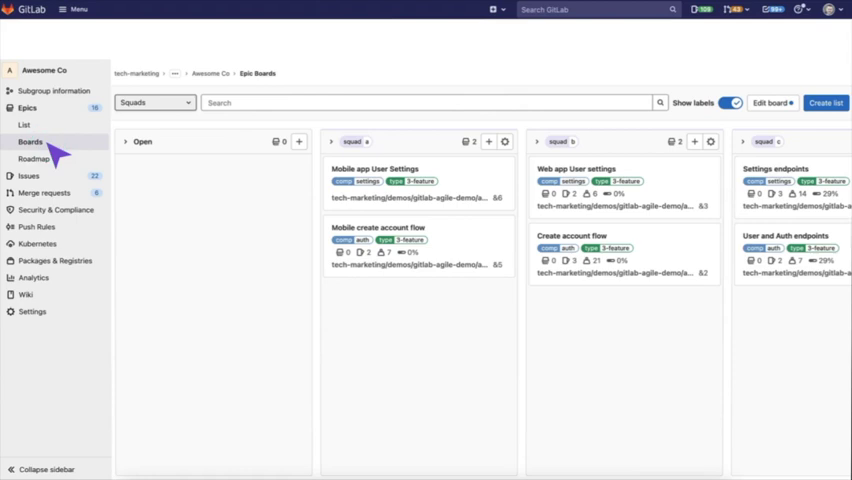
# Pick the Components epic board from the board switcher and scroll across its columns
pyautogui.click(155, 102)
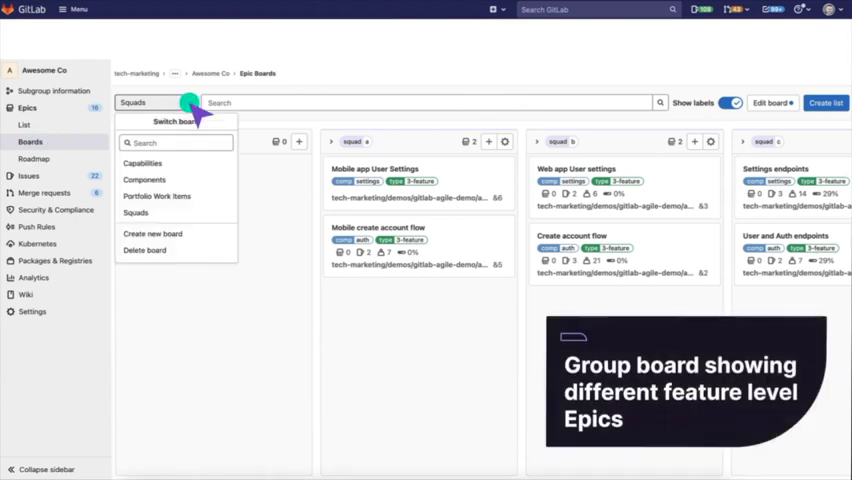
pyautogui.click(144, 180)
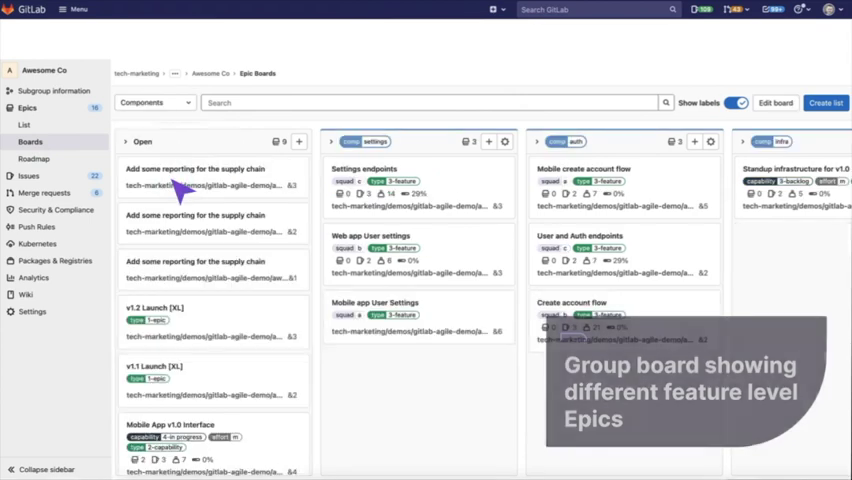
pyautogui.hscroll(3)
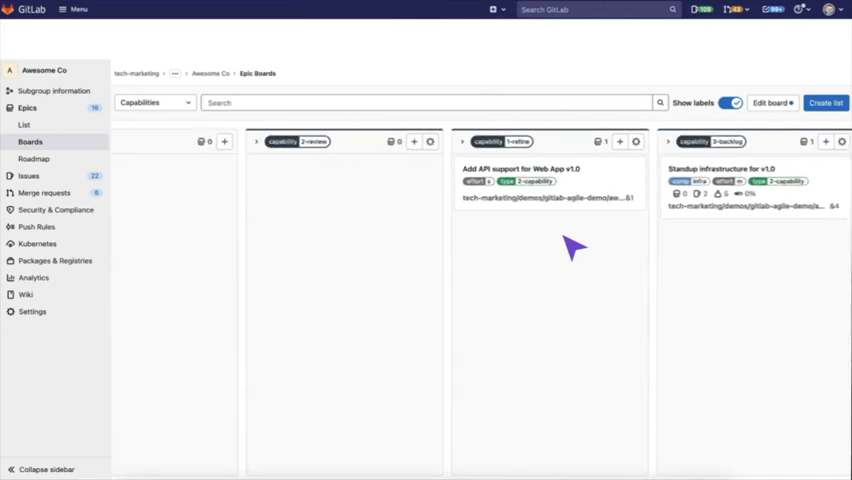
pyautogui.moveTo(378, 178)
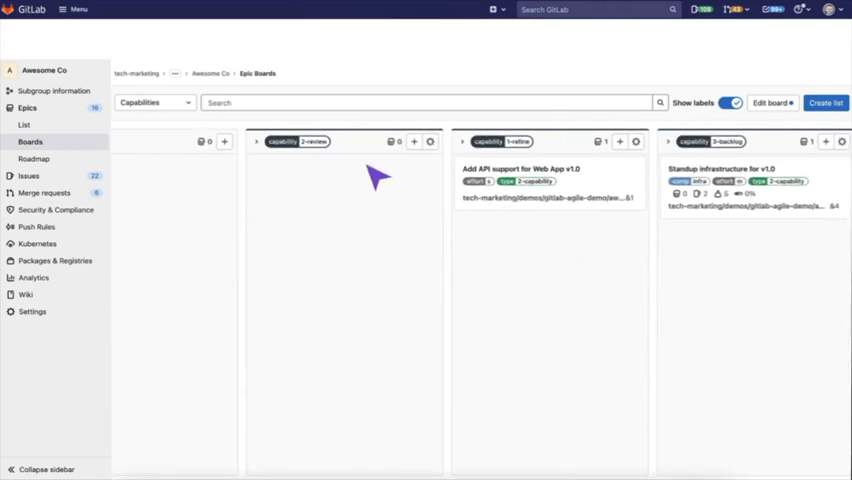
# Browse the Portfolio Work Items epic board, then switch back to the Squads board
pyautogui.click(153, 102)
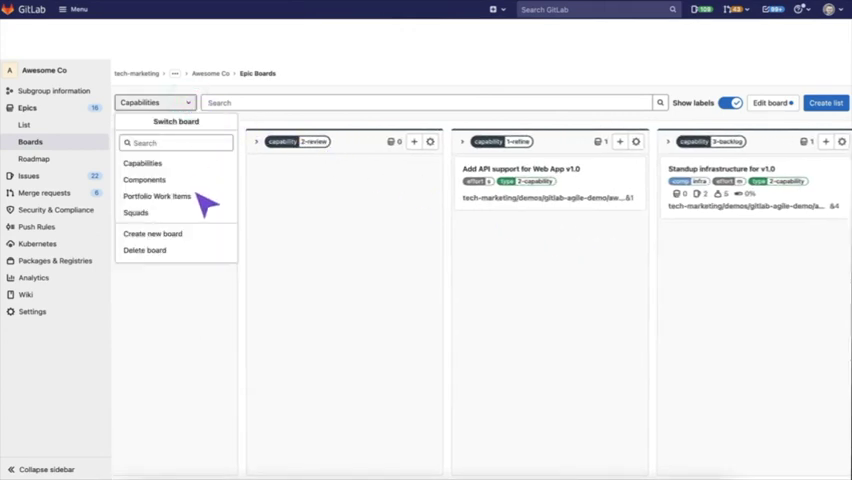
pyautogui.click(157, 196)
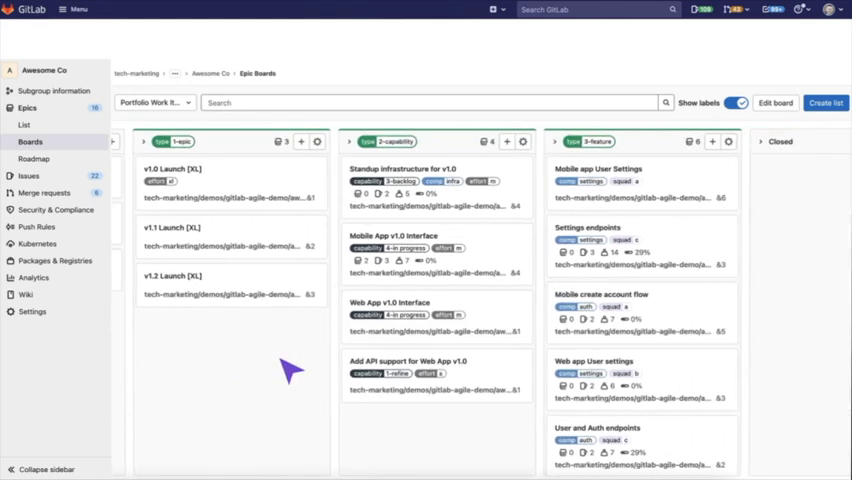
pyautogui.hscroll(-3)
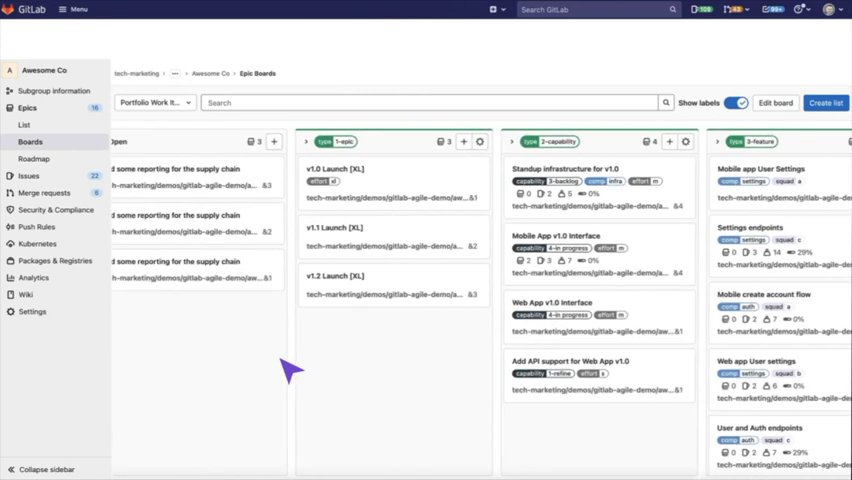
pyautogui.moveTo(222, 175)
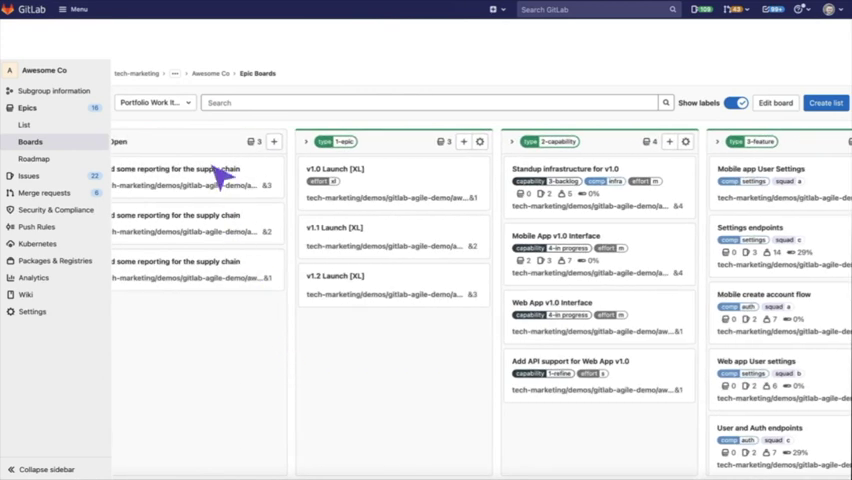
pyautogui.click(153, 102)
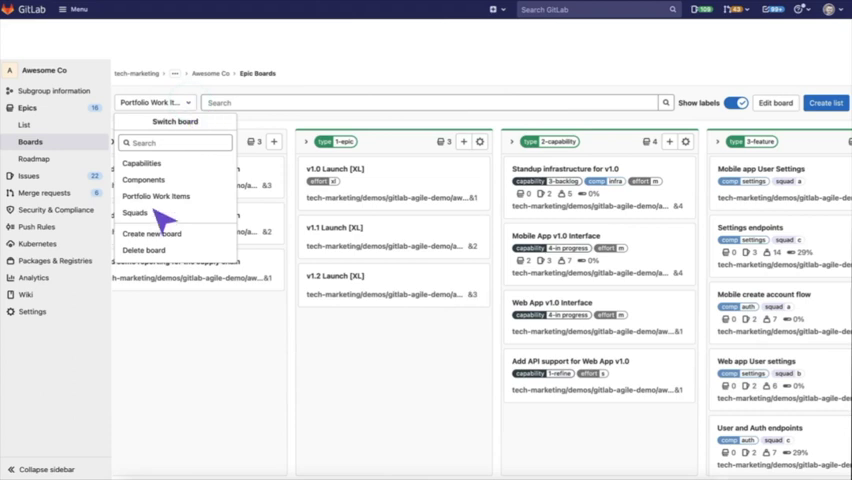
pyautogui.click(137, 212)
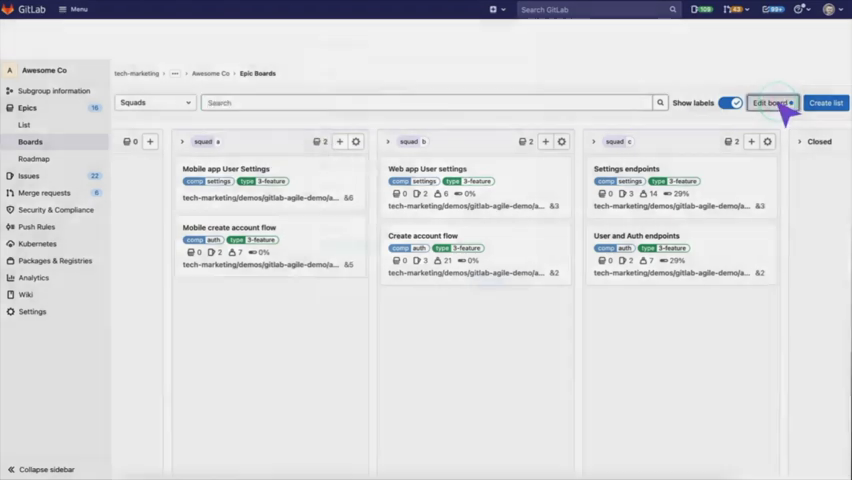
# Open the group's Release Planning issue board with its board switcher showing
pyautogui.click(772, 102)
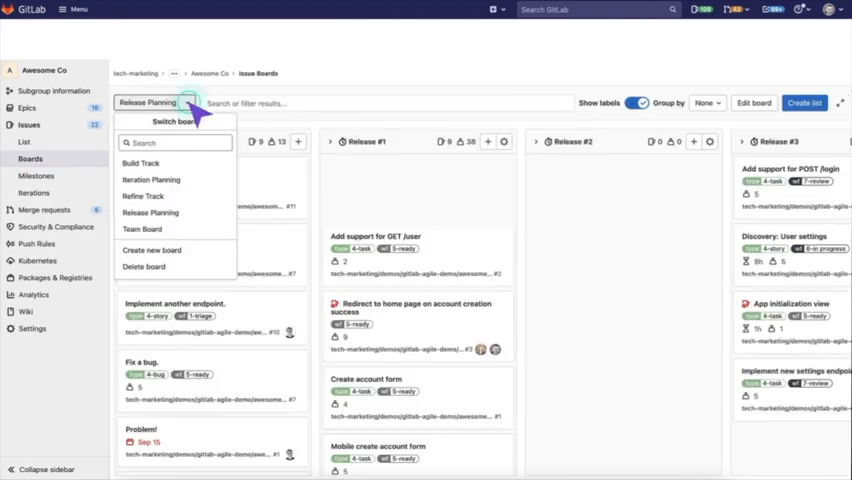
# Group the Iteration Planning board by Epic and open the 'Redirect to home page on account creation success' issue
pyautogui.click(151, 180)
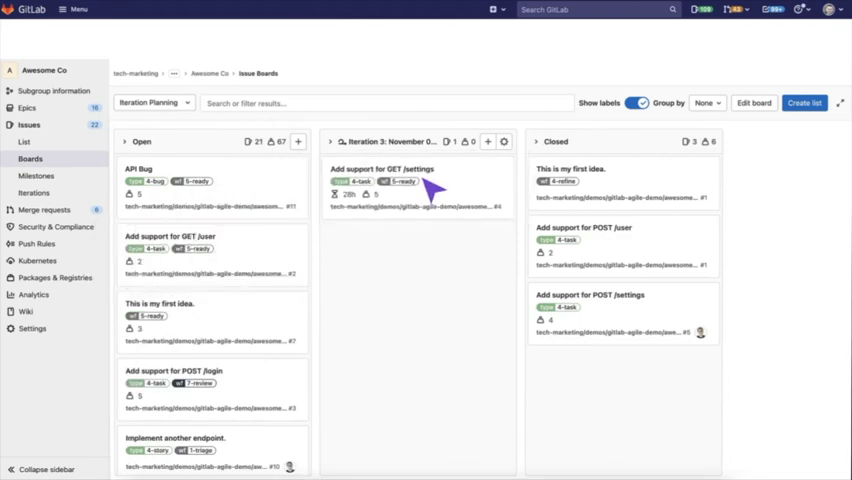
pyautogui.click(709, 103)
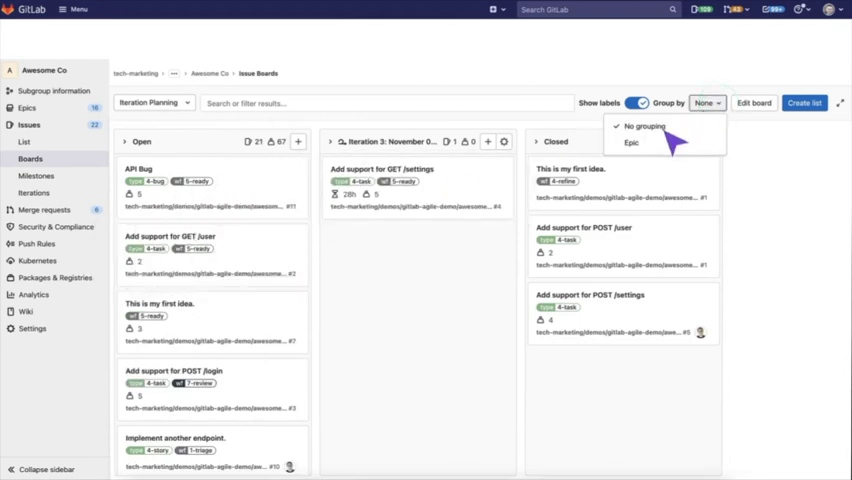
pyautogui.click(631, 142)
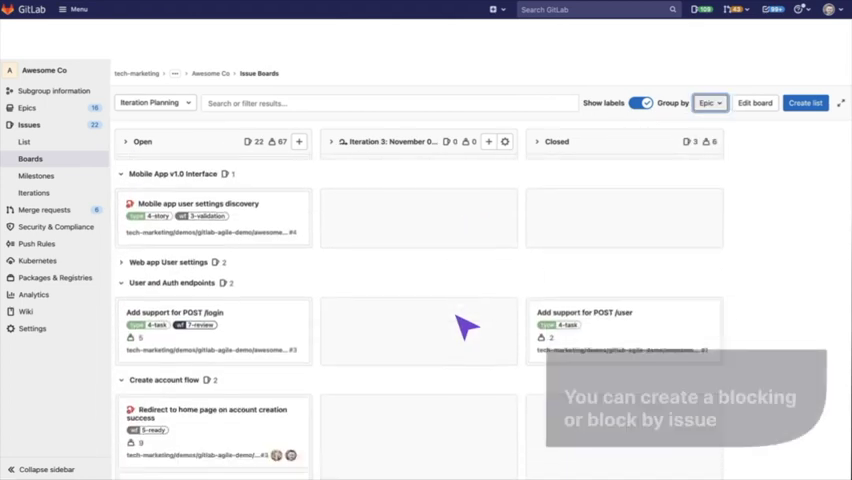
pyautogui.scroll(-3)
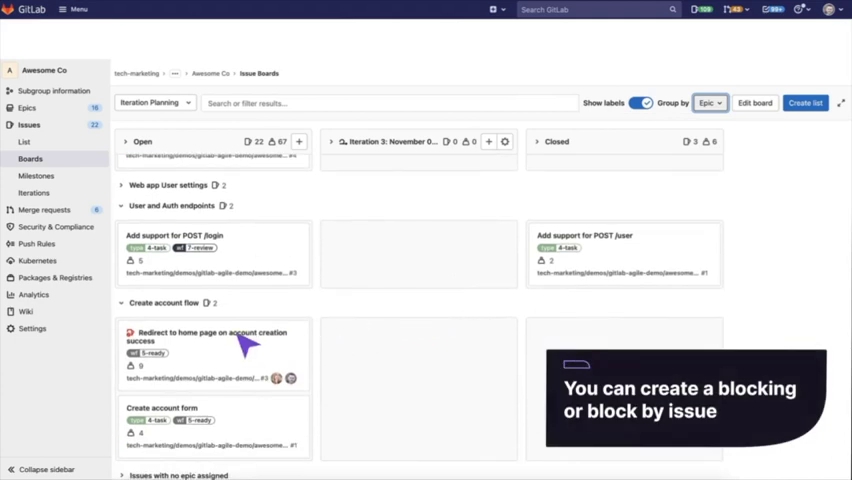
pyautogui.click(222, 337)
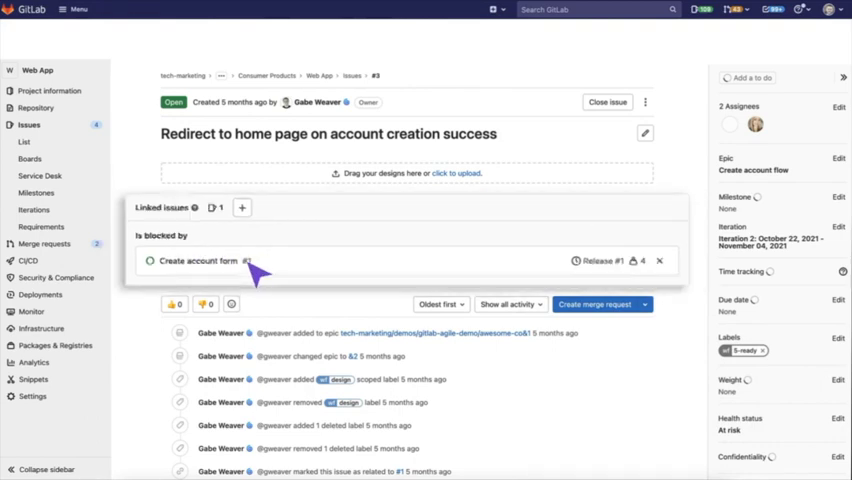
# Go back from the issue to the epic-grouped Iteration Planning board
pyautogui.click(30, 158)
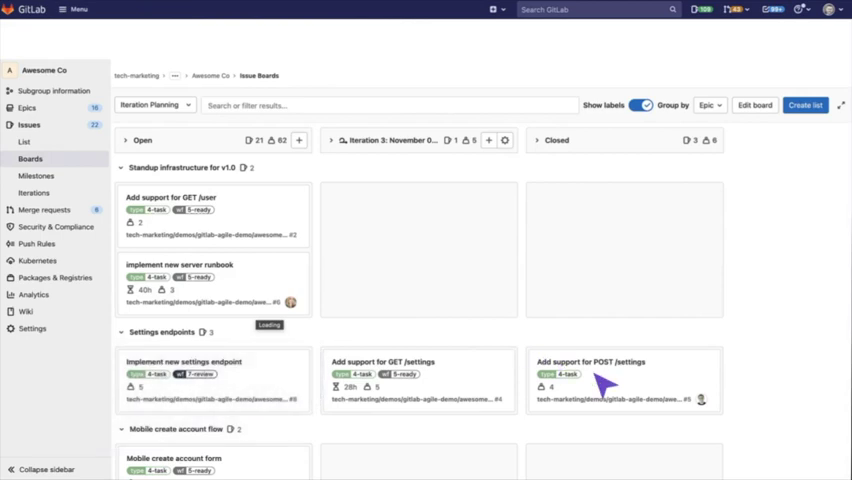
# Scroll the grouped board, then switch to the Team Board
pyautogui.scroll(-3)
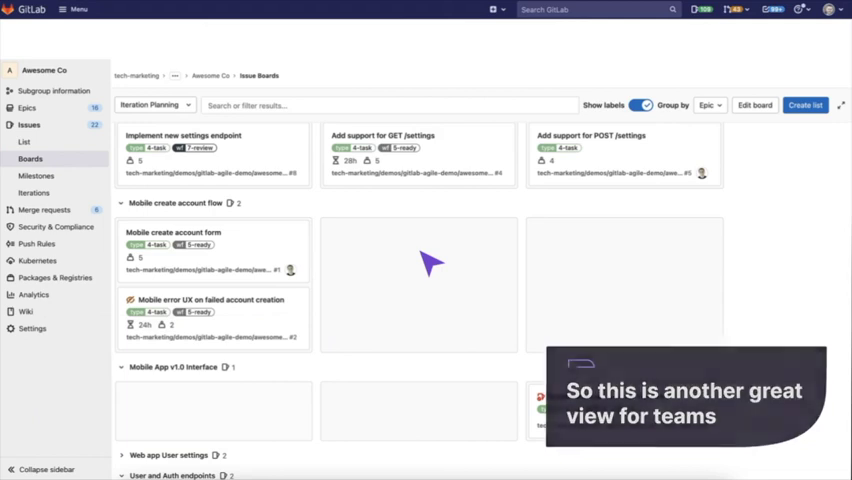
pyautogui.click(155, 105)
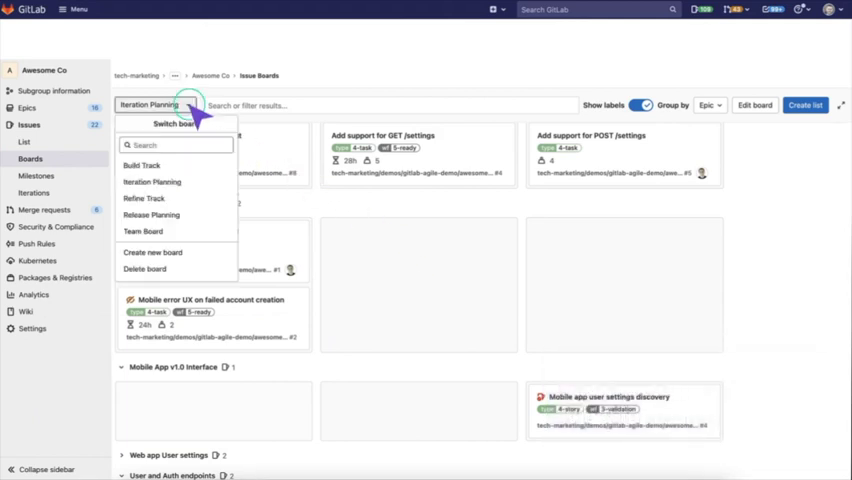
pyautogui.click(143, 231)
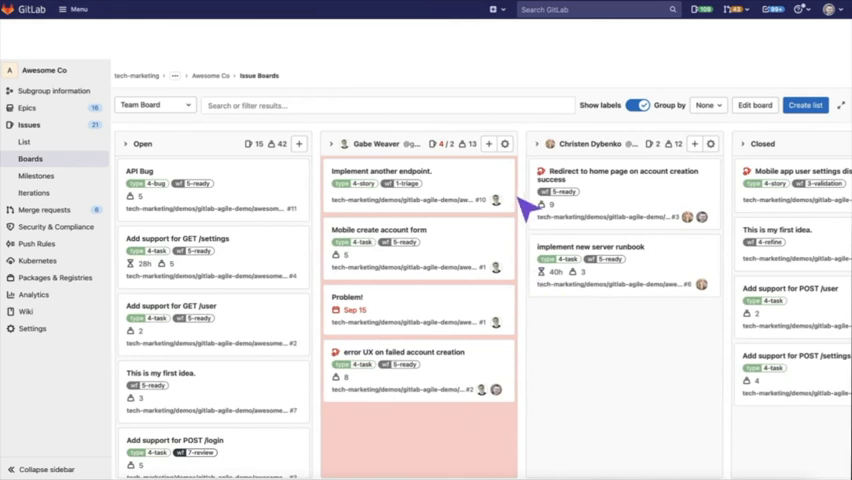
pyautogui.click(505, 144)
pyautogui.write('4')
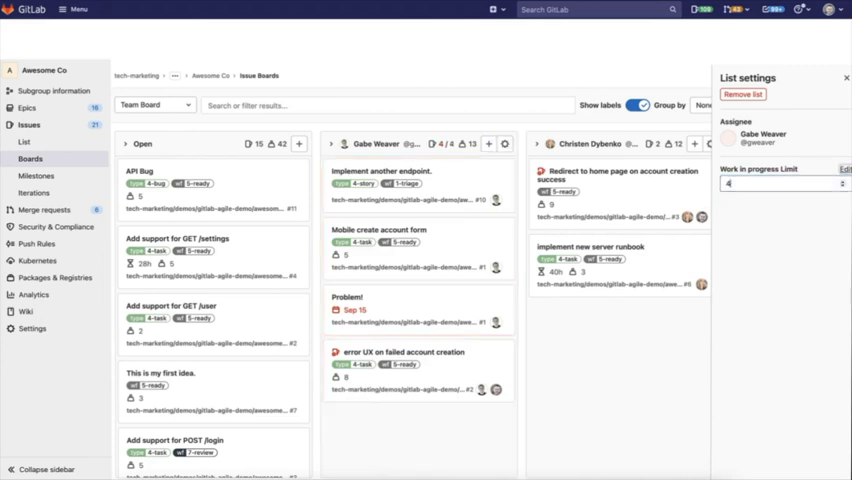
pyautogui.click(783, 184)
pyautogui.write('2')
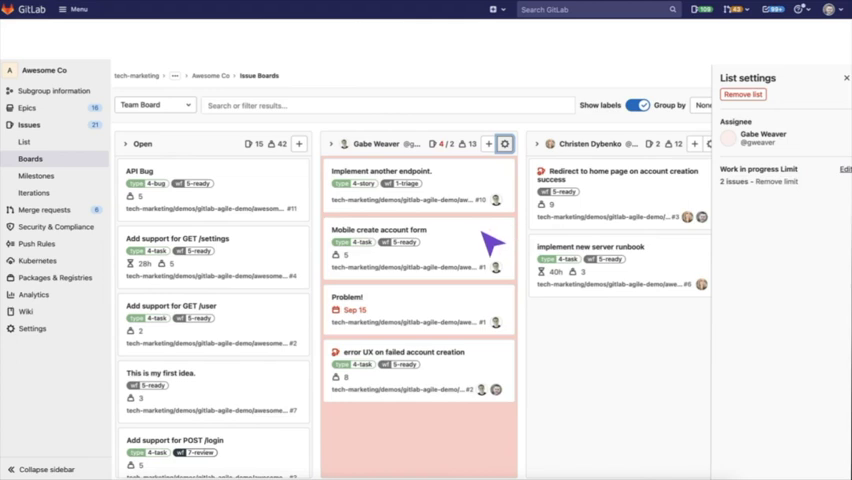
pyautogui.moveTo(487, 247)
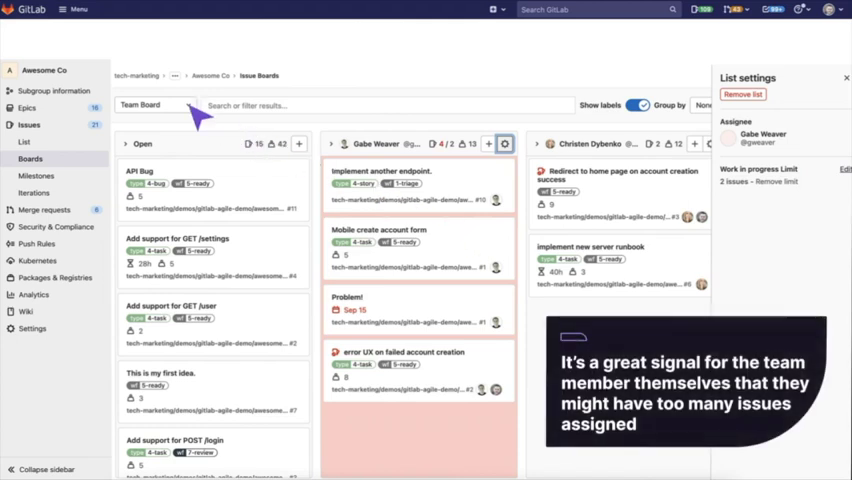
# Switch to the Build Track board and save its current-iteration scope settings
pyautogui.click(153, 105)
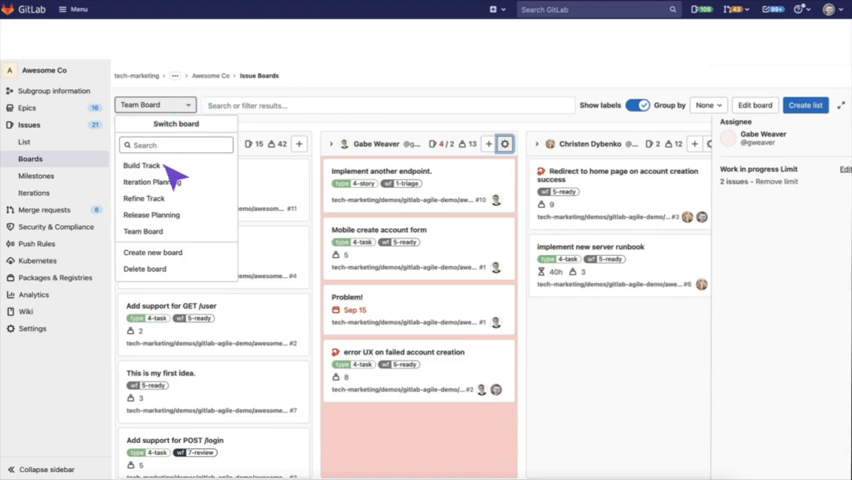
pyautogui.click(142, 165)
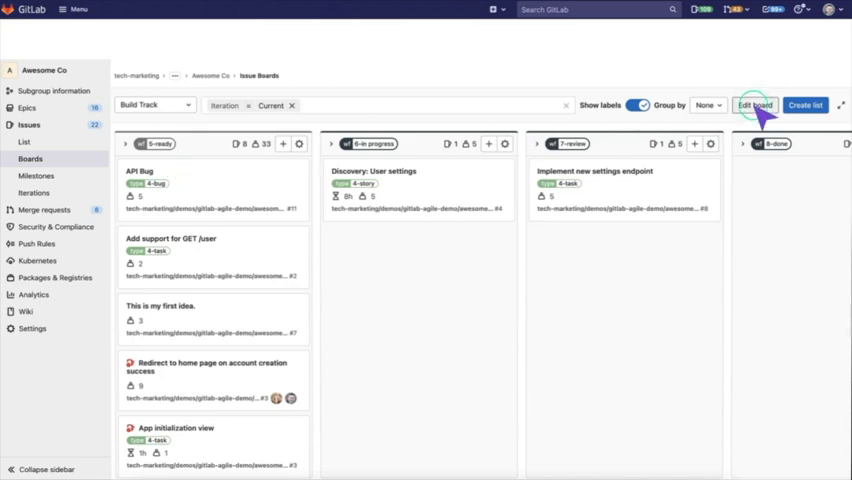
pyautogui.click(755, 105)
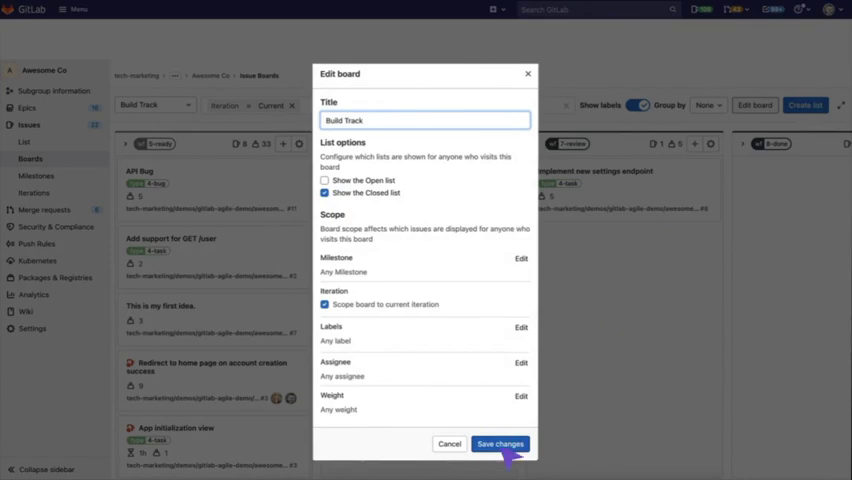
pyautogui.click(500, 443)
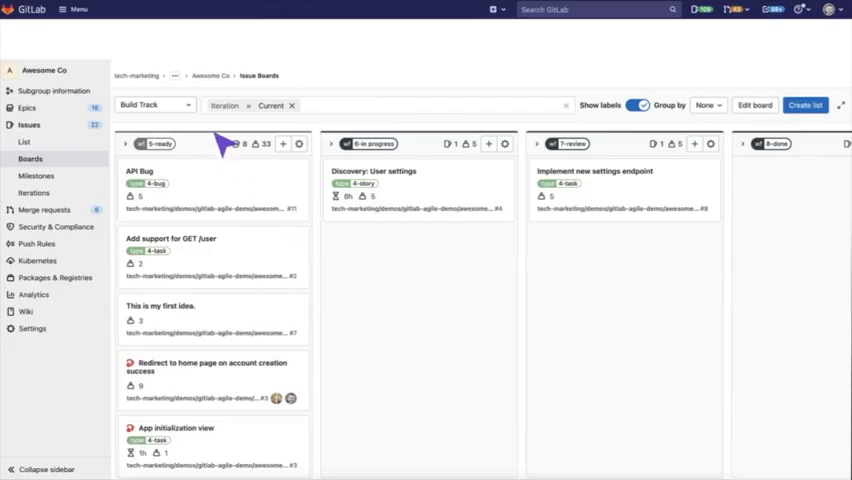
# Move API Bug from 5-ready to 6-in progress and open its issue page
pyautogui.click(155, 105)
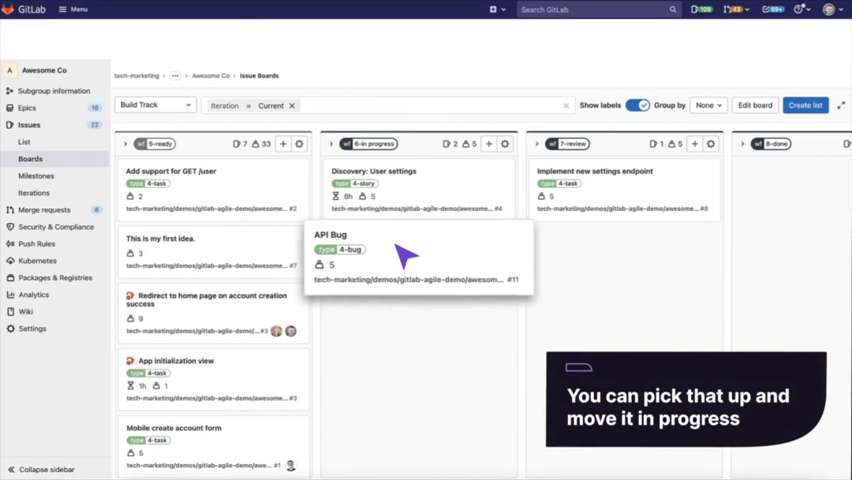
pyautogui.moveTo(410, 255); pyautogui.dragTo(415, 250)
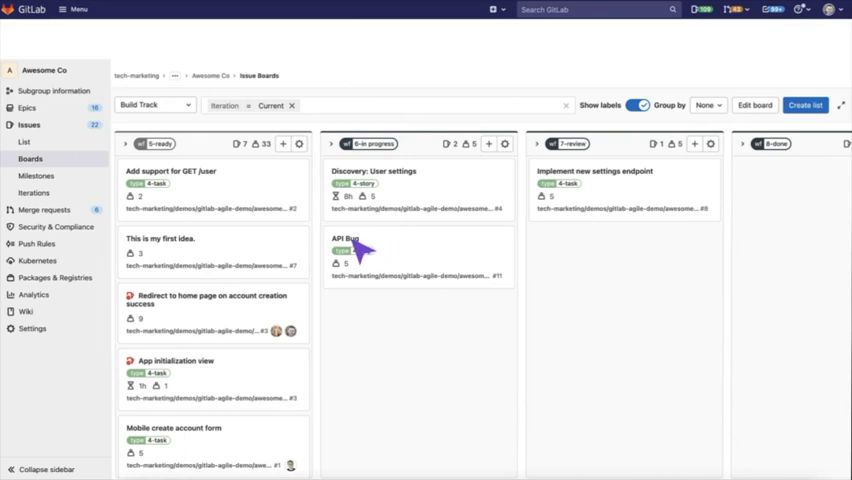
pyautogui.click(346, 238)
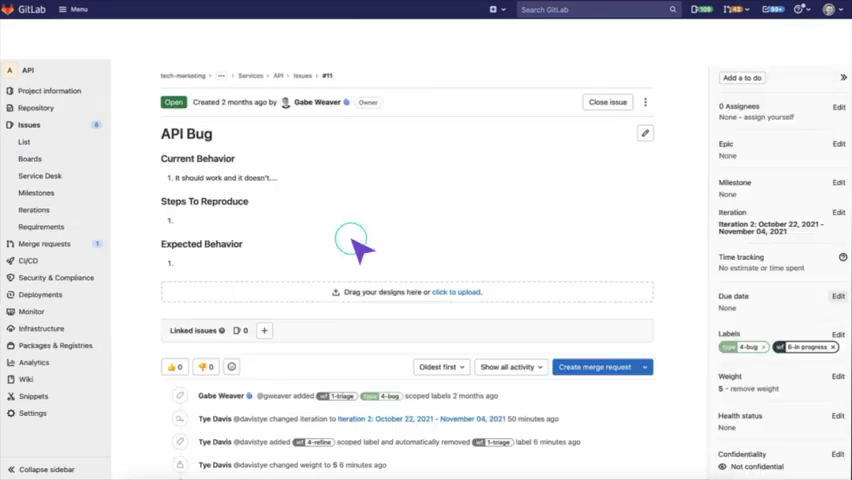
# Apply the wf::7-review label to the API Bug issue from its sidebar
pyautogui.click(838, 333)
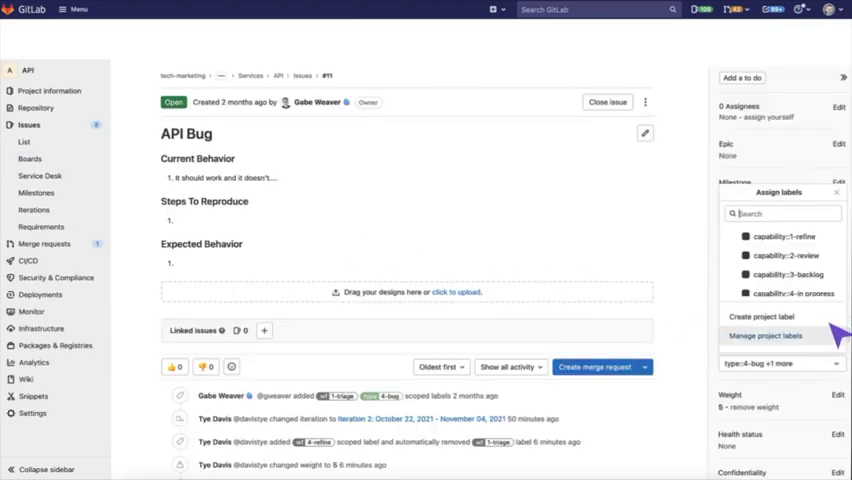
pyautogui.write('review')
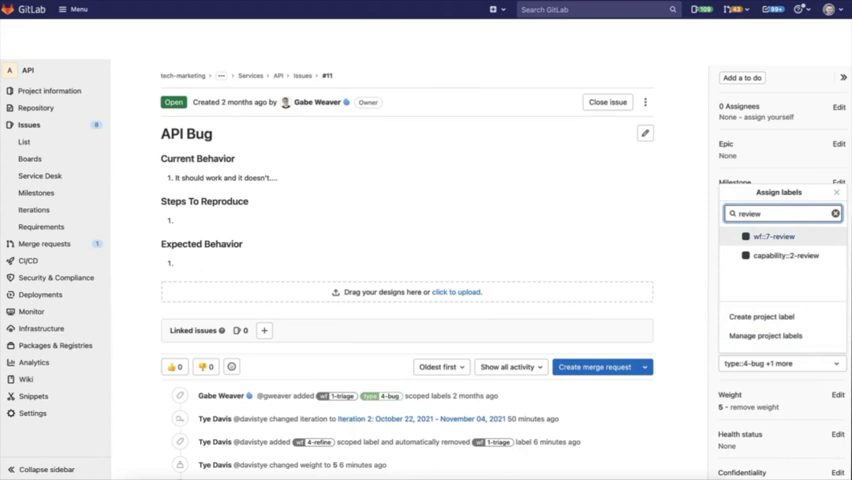
pyautogui.click(772, 236)
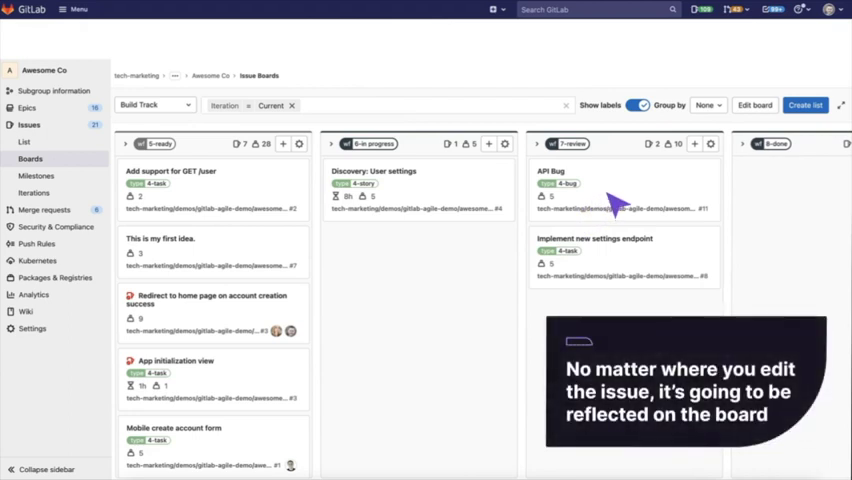
# Scroll the Build Track board and check its Group by options
pyautogui.hscroll(3)
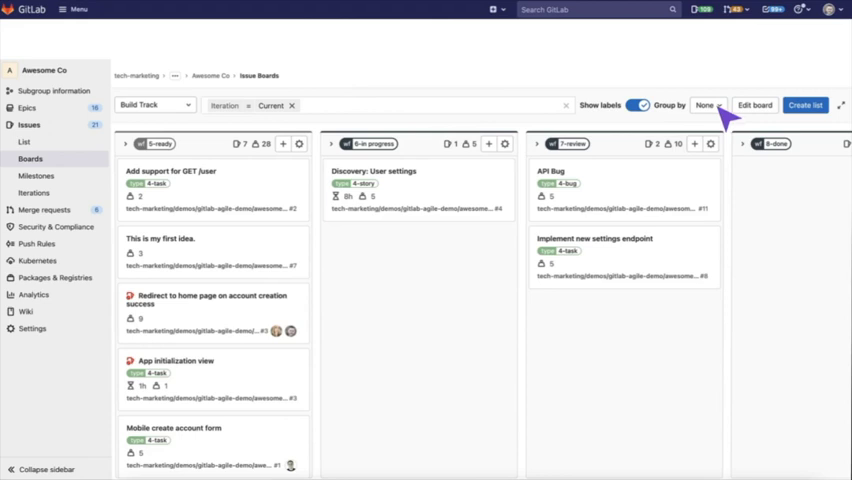
pyautogui.click(708, 105)
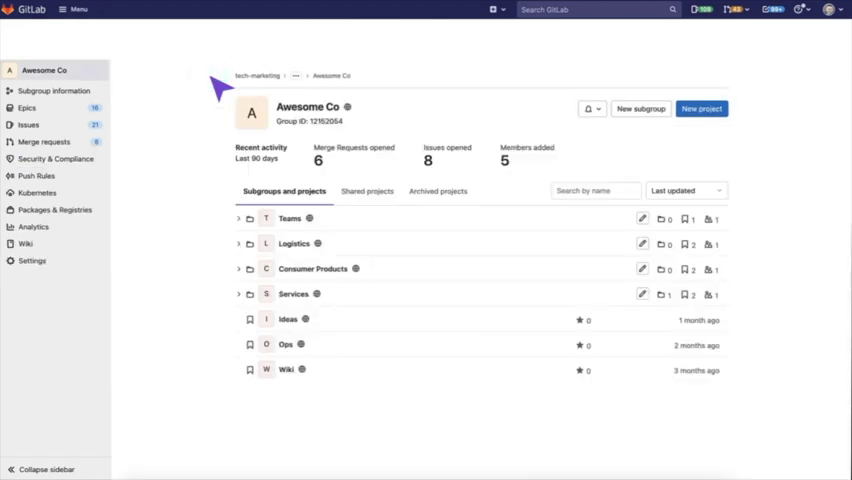
pyautogui.moveTo(345, 278)
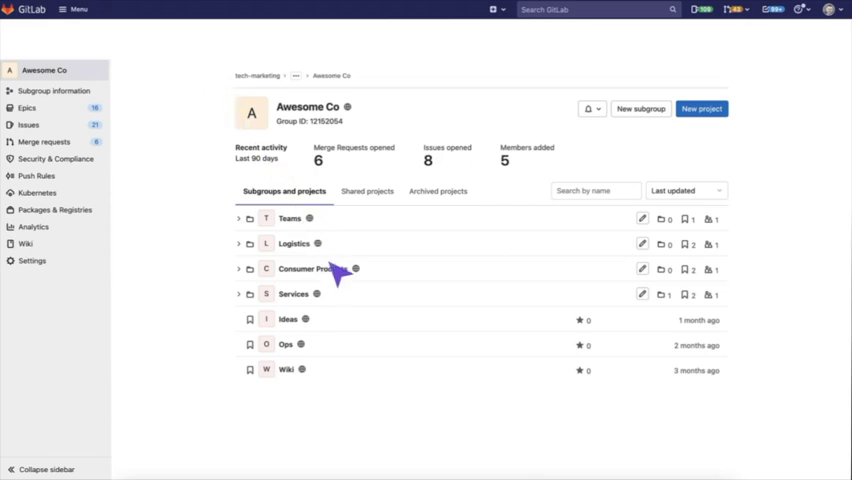
# Open the Consumer Products subgroup and its Epics Roadmap view
pyautogui.click(320, 268)
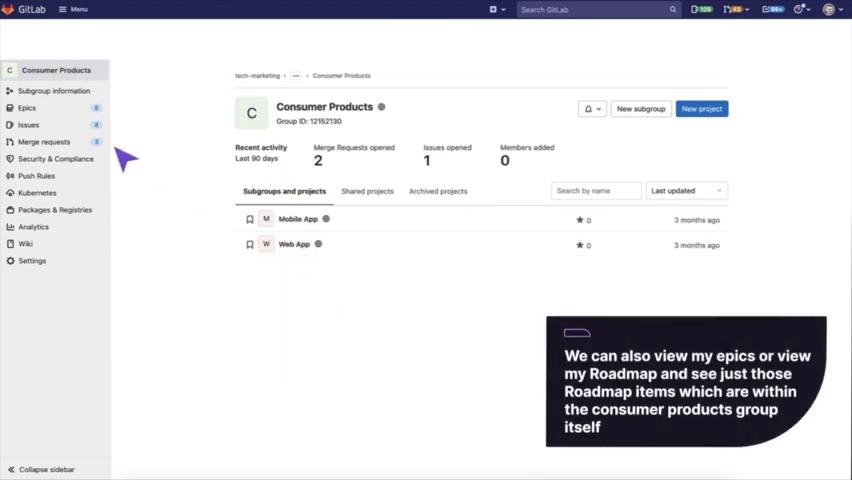
pyautogui.click(27, 107)
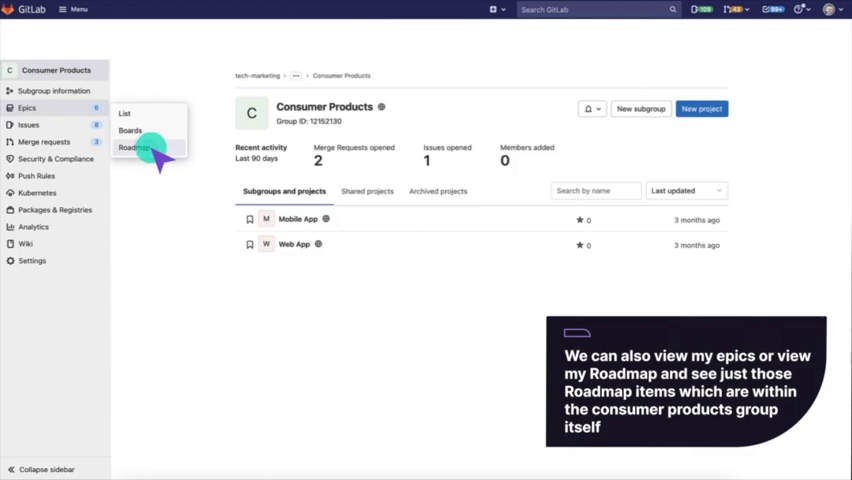
pyautogui.click(135, 147)
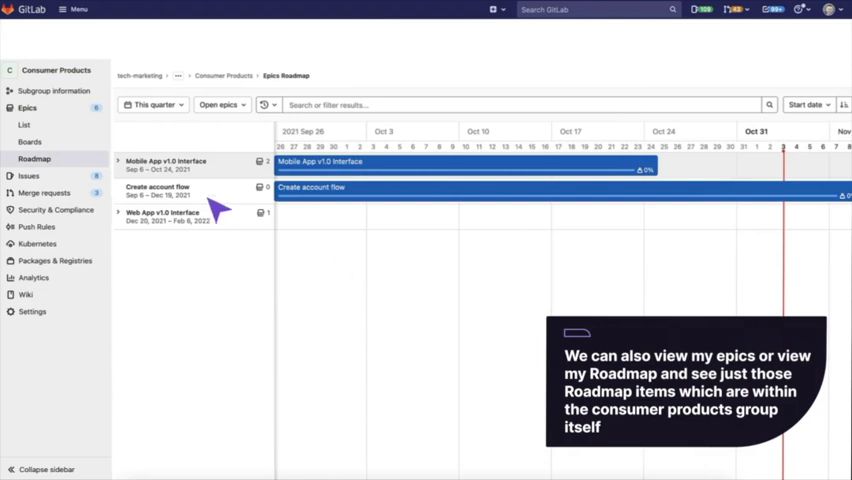
# Expand Mobile App v1.0 Interface's child epics, then go to the subgroup's issue boards
pyautogui.click(119, 161)
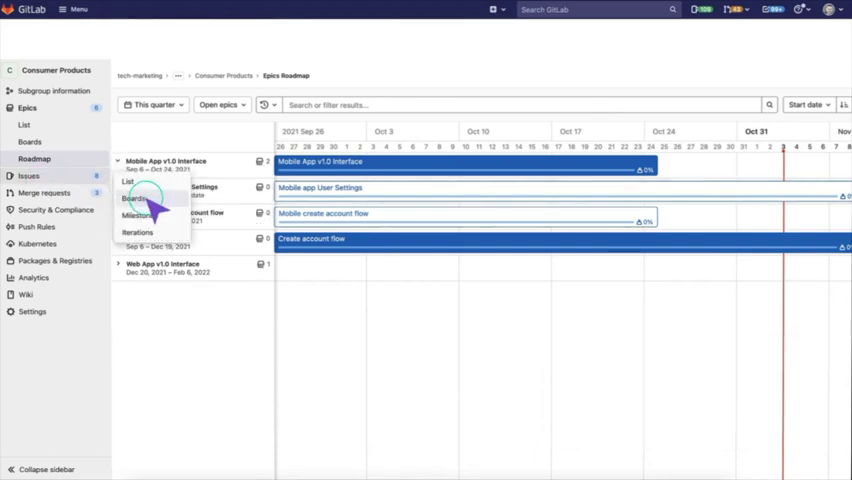
pyautogui.click(135, 198)
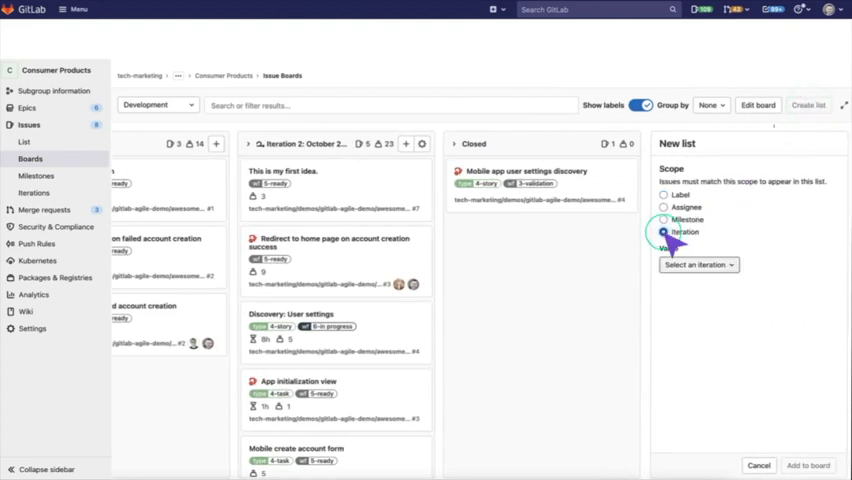
# Add an Iteration 3 (November 05 – November 18, 2021) list to the Development board
pyautogui.click(697, 264)
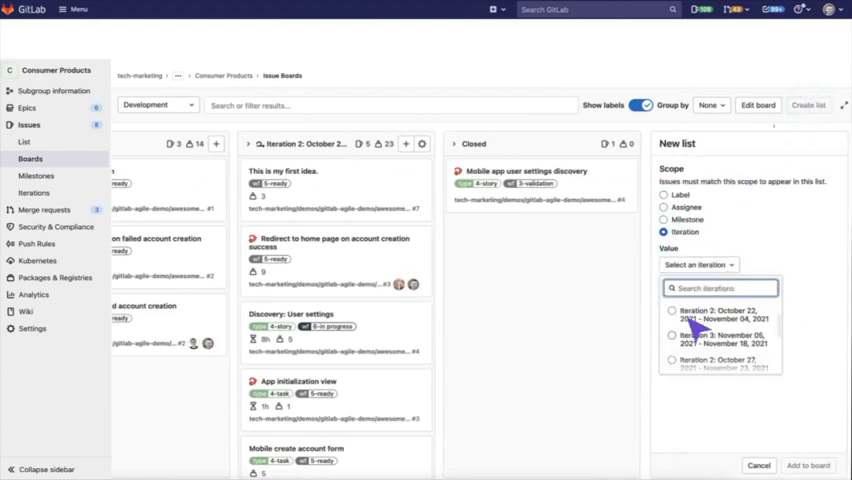
pyautogui.click(715, 337)
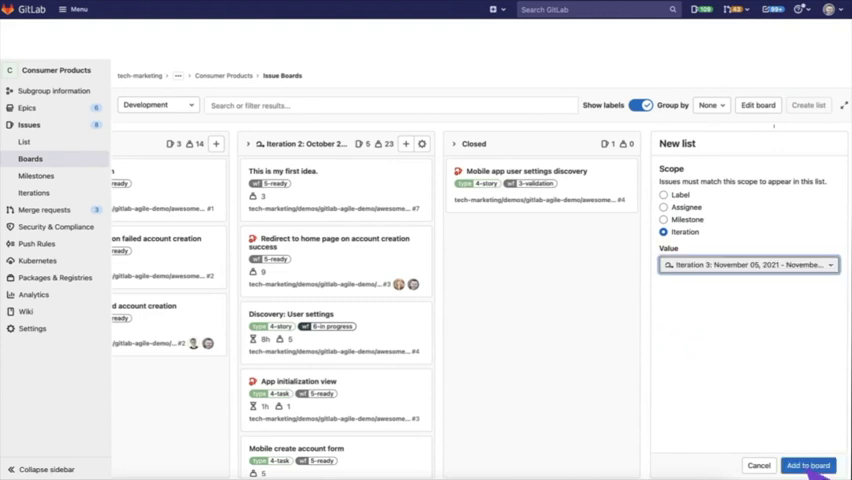
pyautogui.click(807, 465)
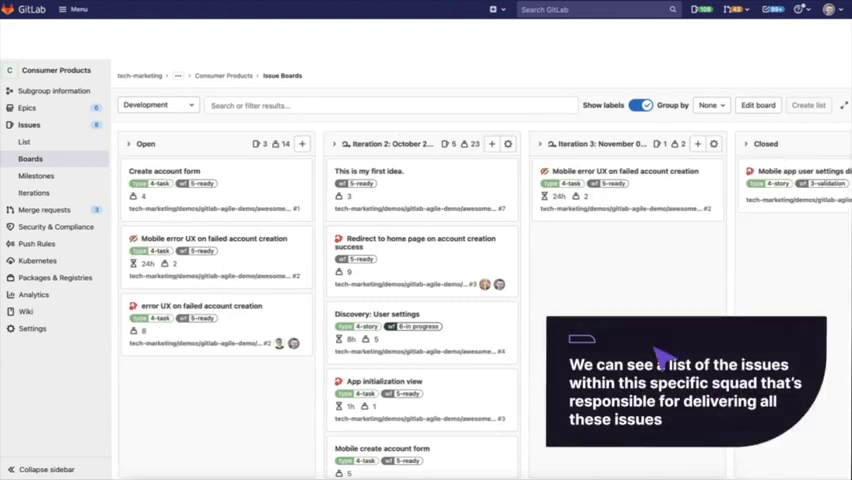